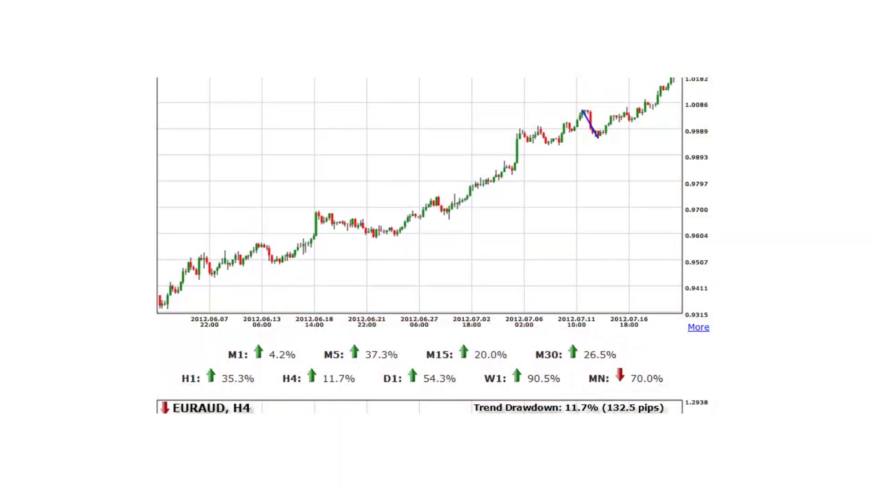
Switch from the Forex Trendy trend chart to the Trusted Forex Signals homepage banner
{"action": "left_click", "coordinate": [536, 100]}
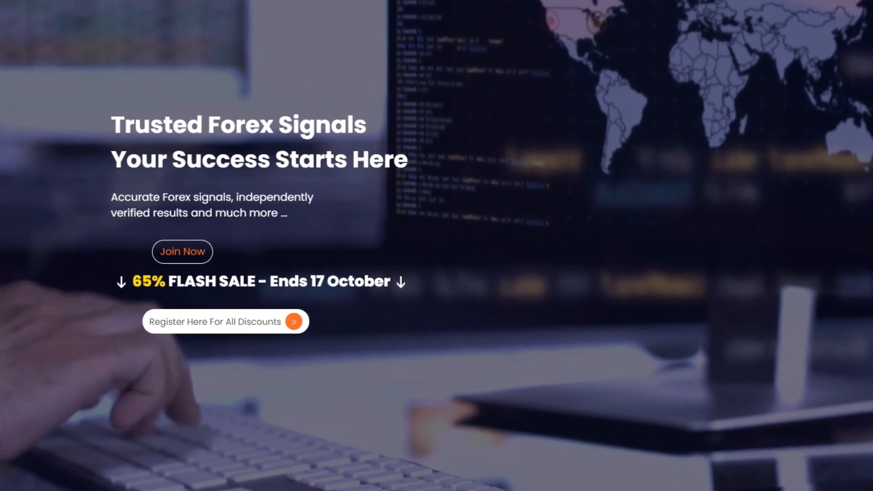
Scroll the homepage to the MyFXBook-verified record showing +93.03% gain and growth chart
{"action": "scroll", "scroll_direction": "down", "scroll_amount": 3}
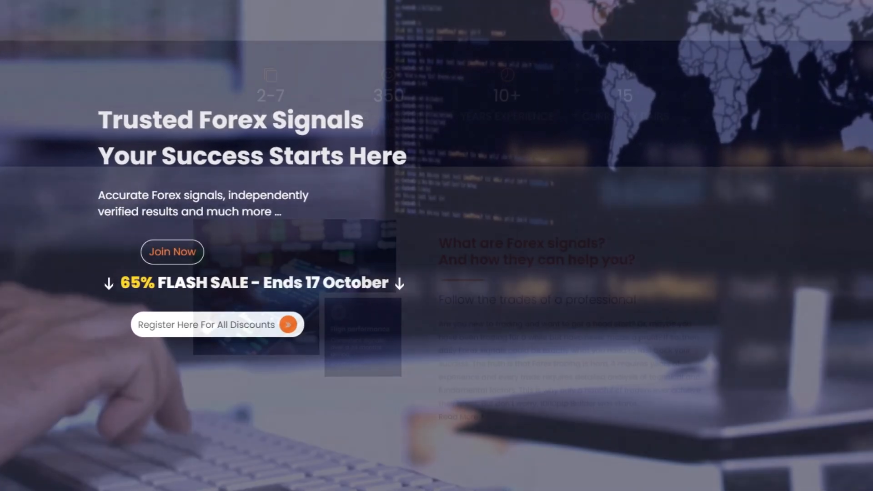
{"action": "scroll", "scroll_direction": "down", "scroll_amount": 3}
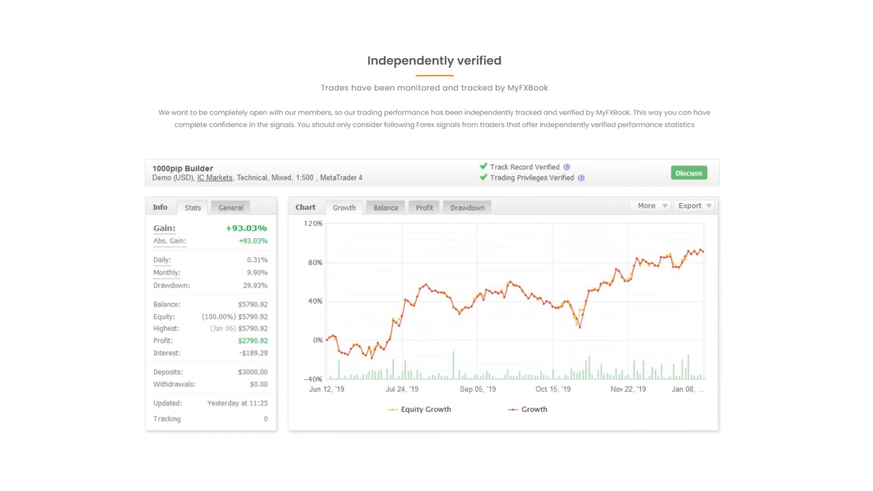
{"action": "scroll", "scroll_direction": "up", "scroll_amount": 3}
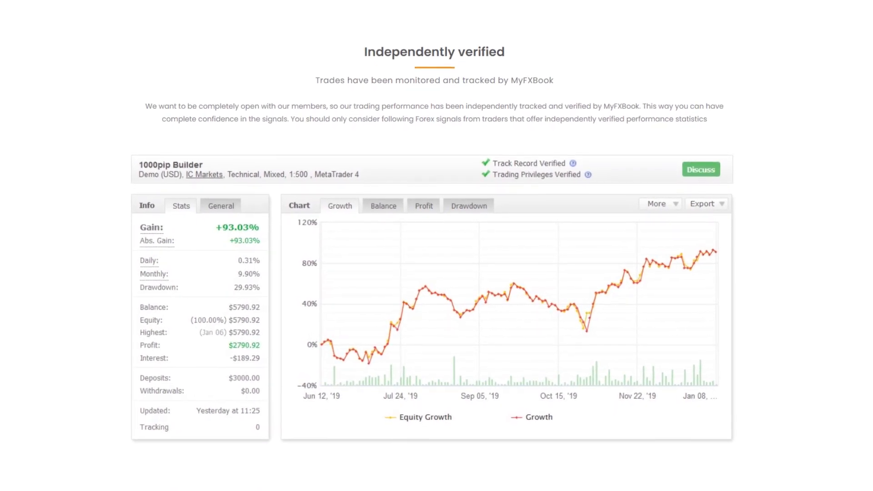